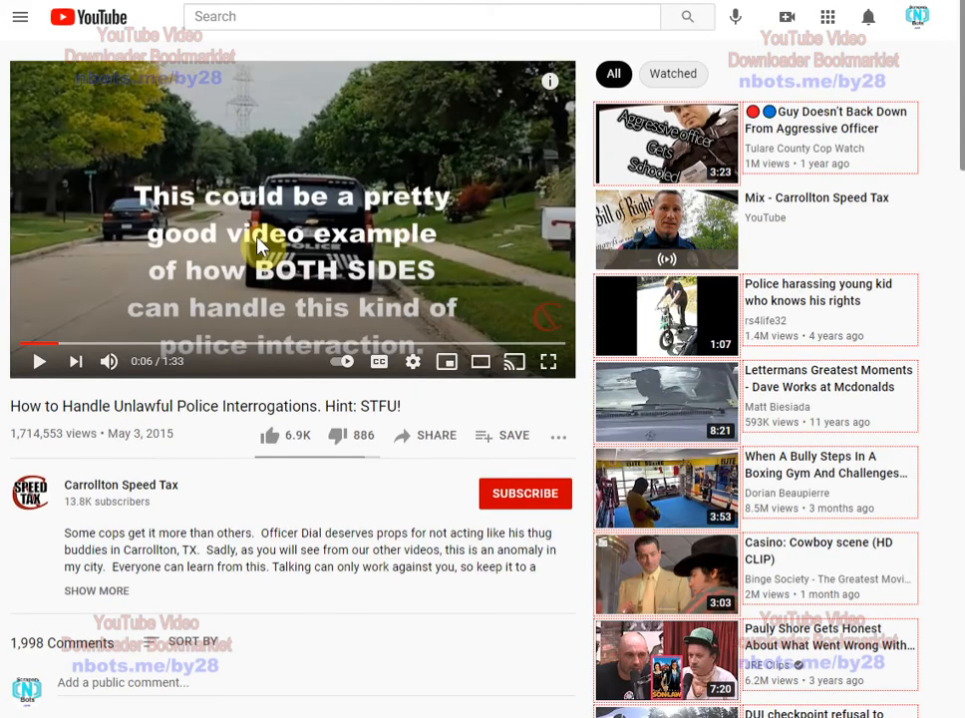
# Step: Inspect the YouTube video element in DevTools to reveal its blob source address
pyautogui.rightClick(257, 244)
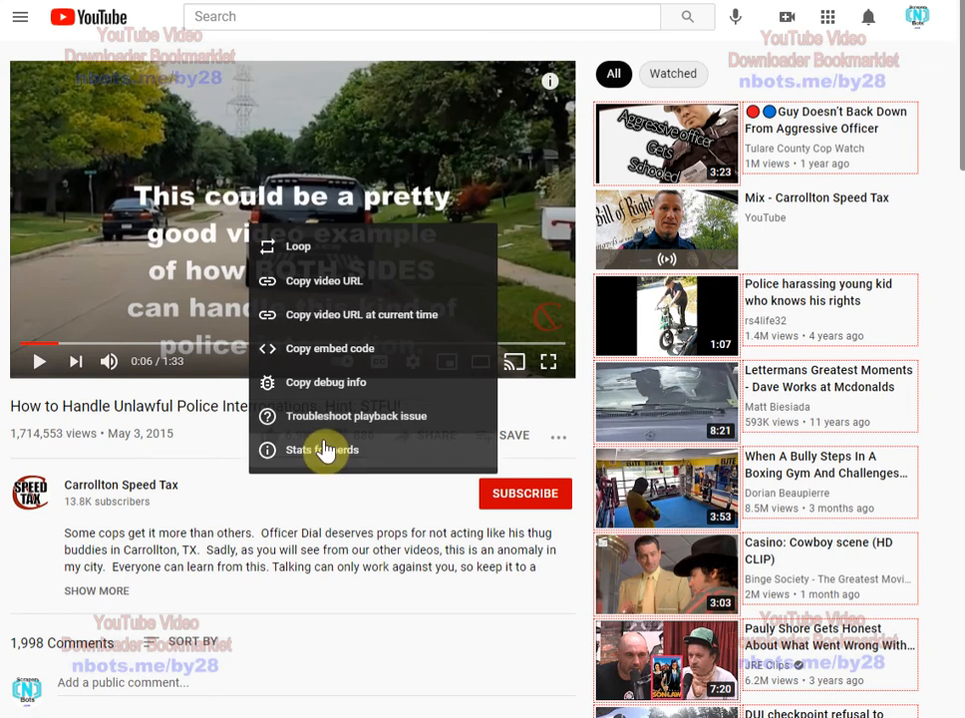
pyautogui.rightClick(159, 195)
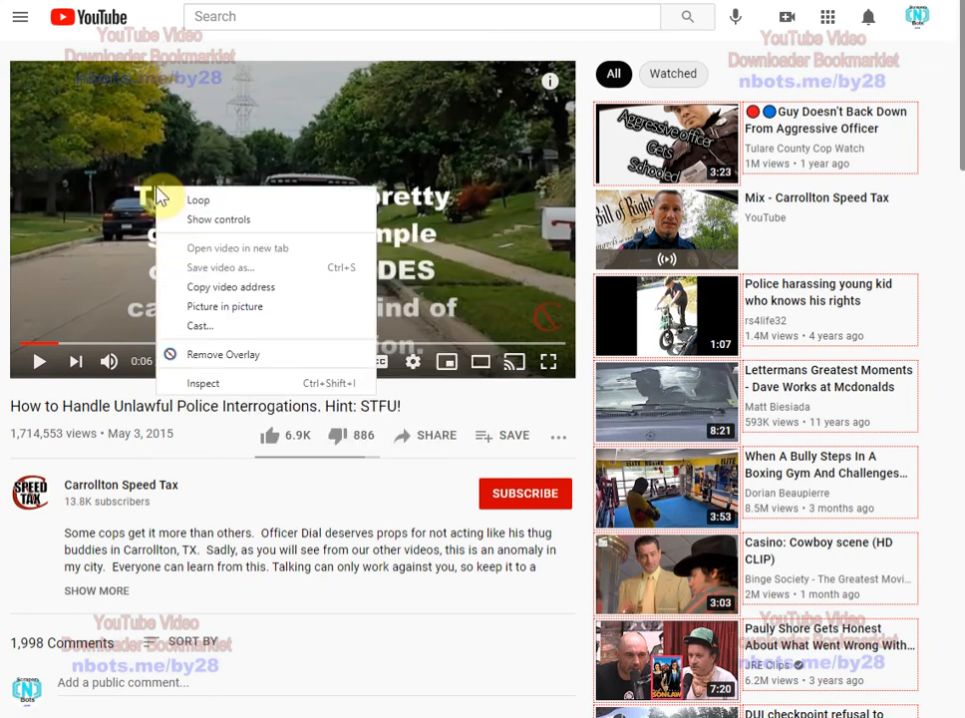
pyautogui.click(270, 392)
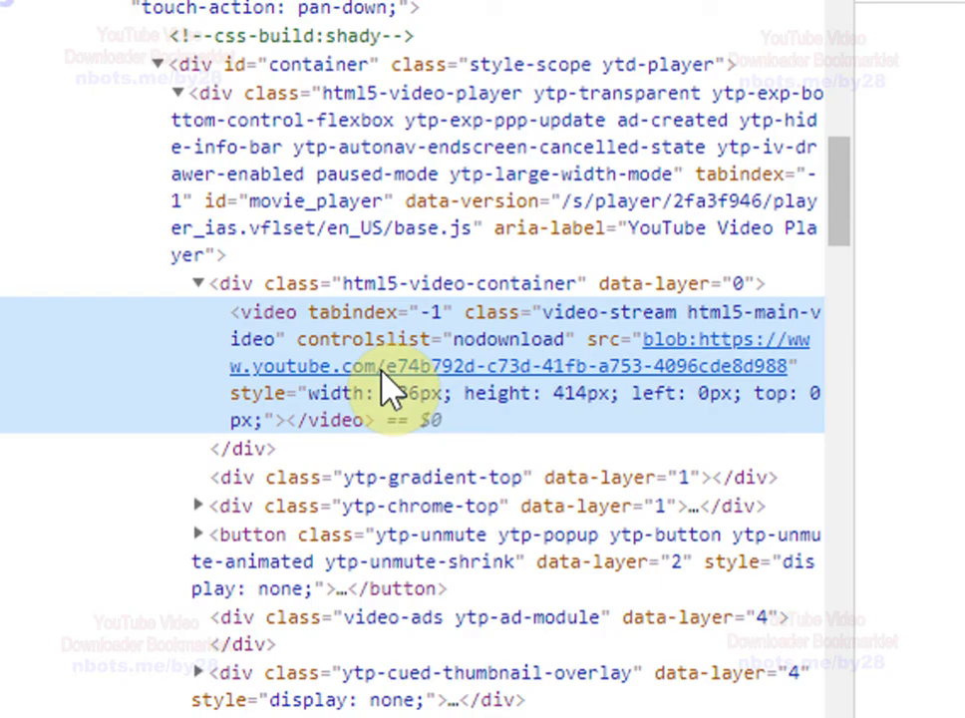
pyautogui.moveTo(663, 366)
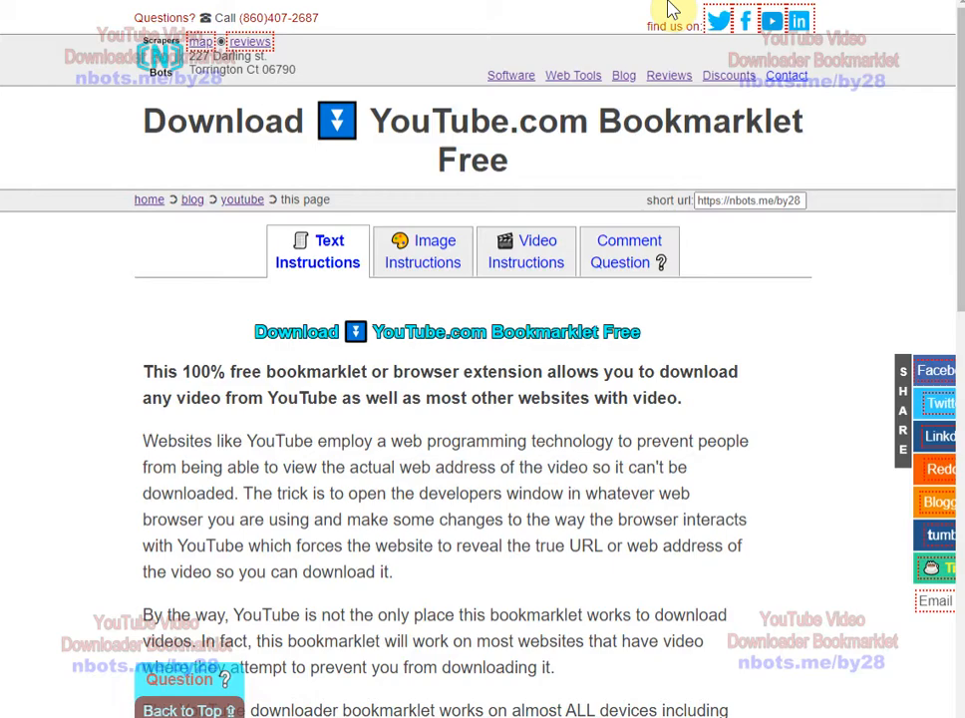
# Step: Scroll the bookmarklet page to reach the 'Download Video Directly from YouTube.com without Installing Software in Chrome' article
pyautogui.scroll(-3)
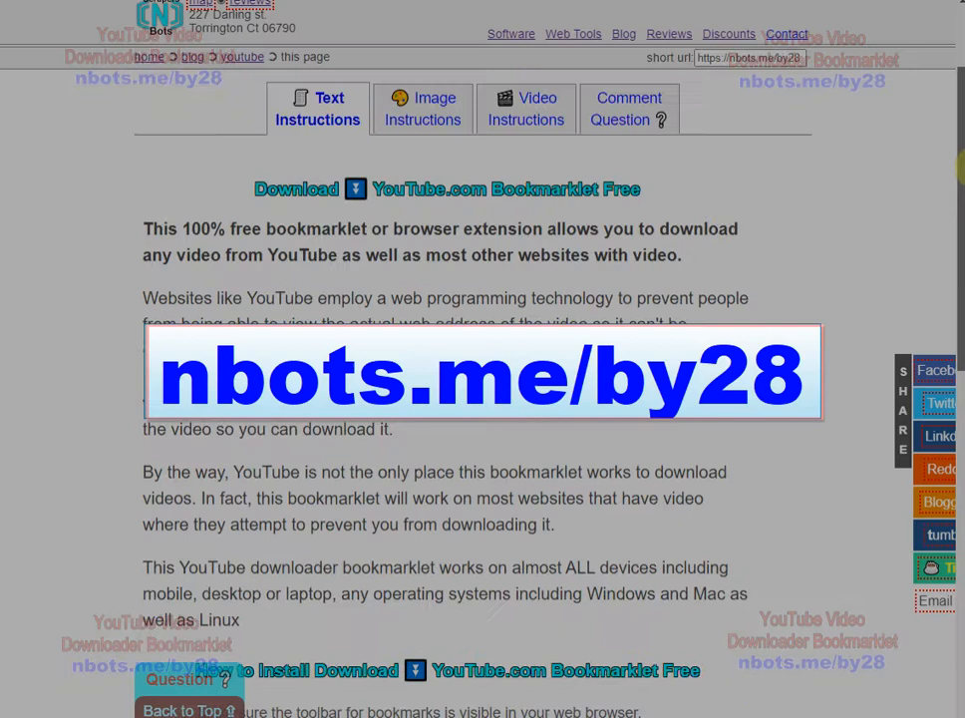
pyautogui.scroll(3)
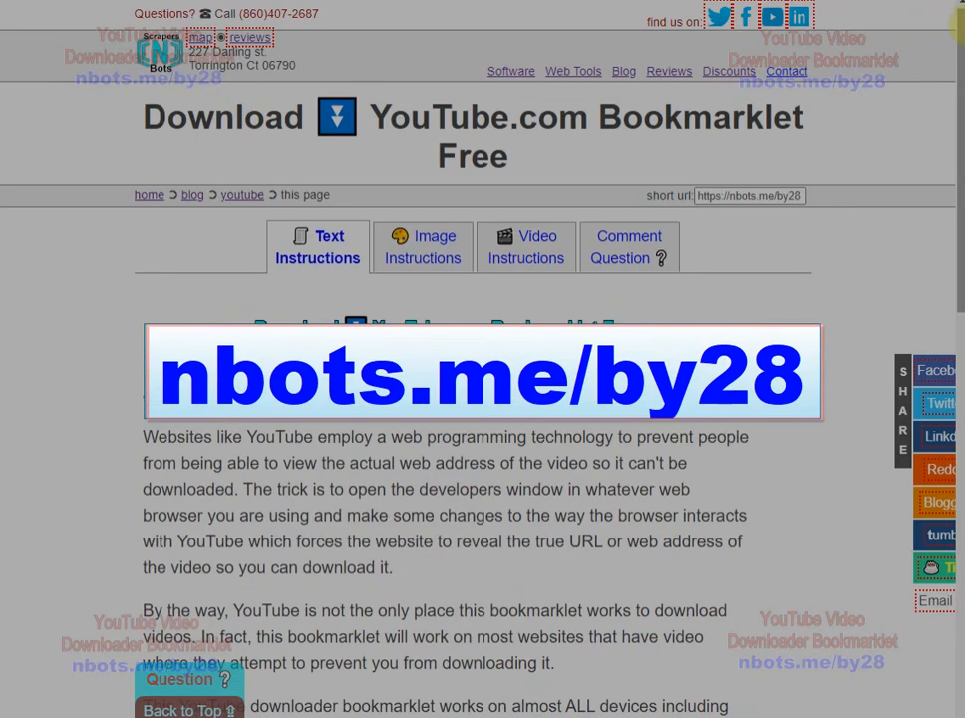
pyautogui.moveTo(649, 79)
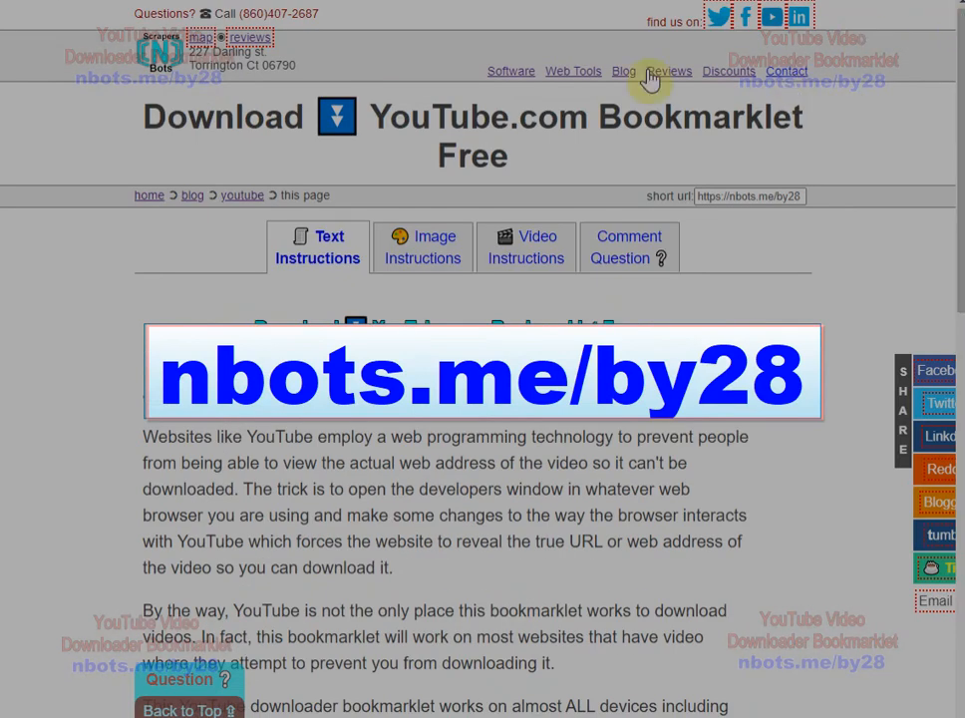
pyautogui.scroll(-3)
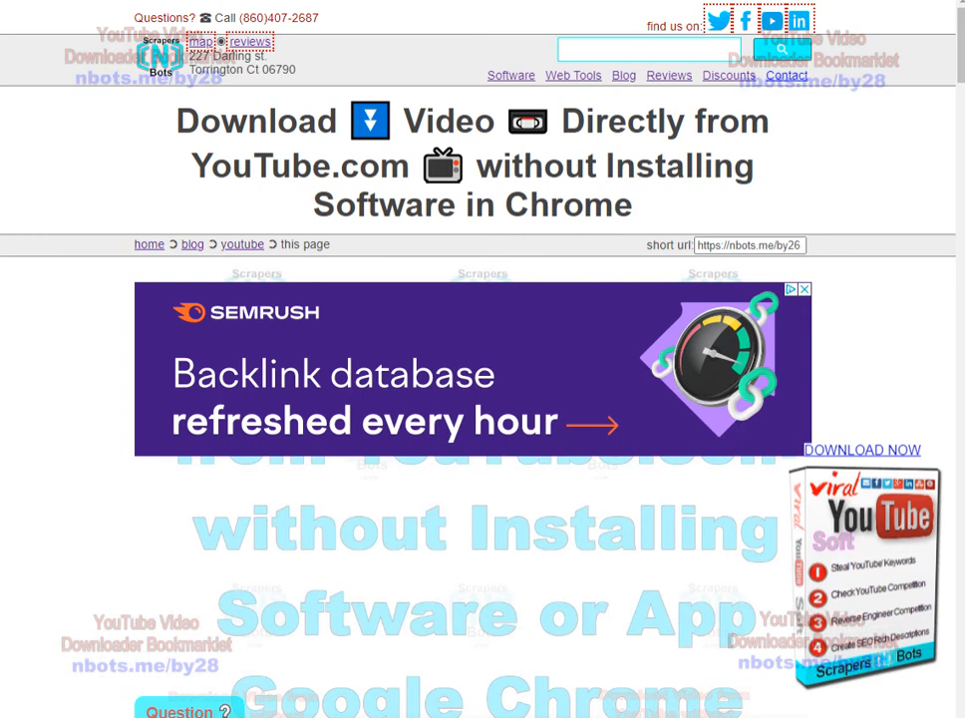
# Step: Drag the download bookmarklet onto the bookmarks bar and open the 'How to Handle Unlawful Police Interrogations' video
pyautogui.scroll(-3)
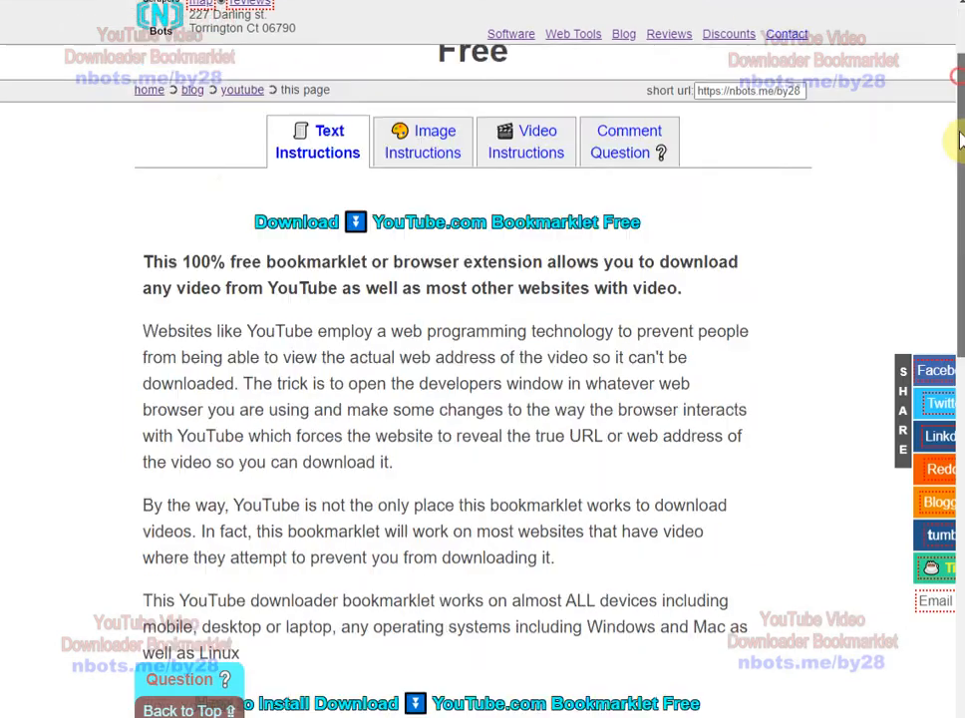
pyautogui.scroll(3)
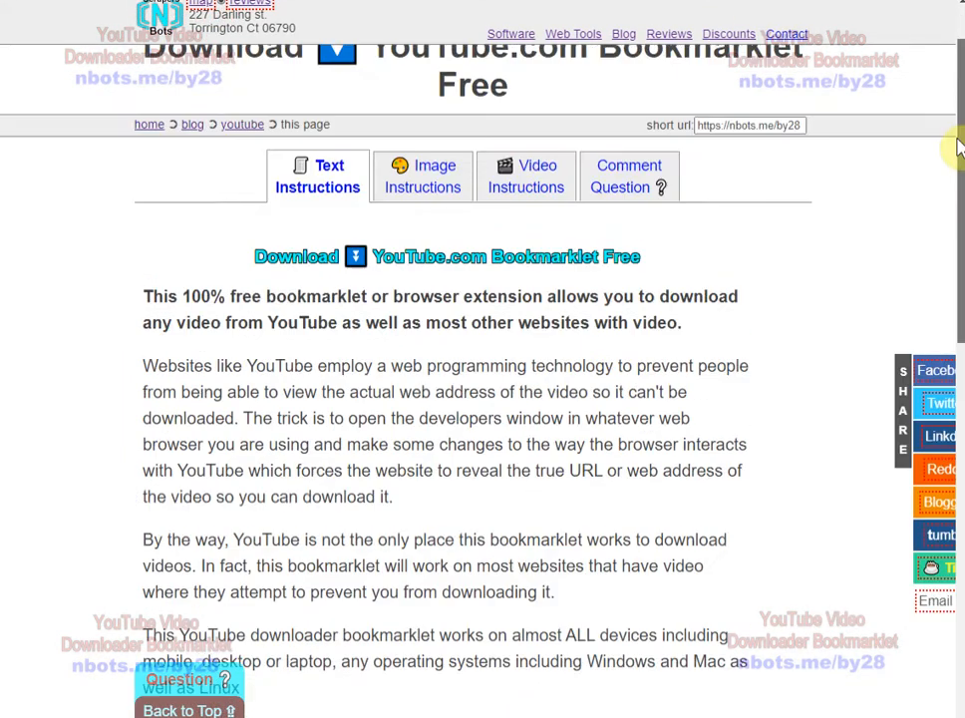
pyautogui.scroll(-3)
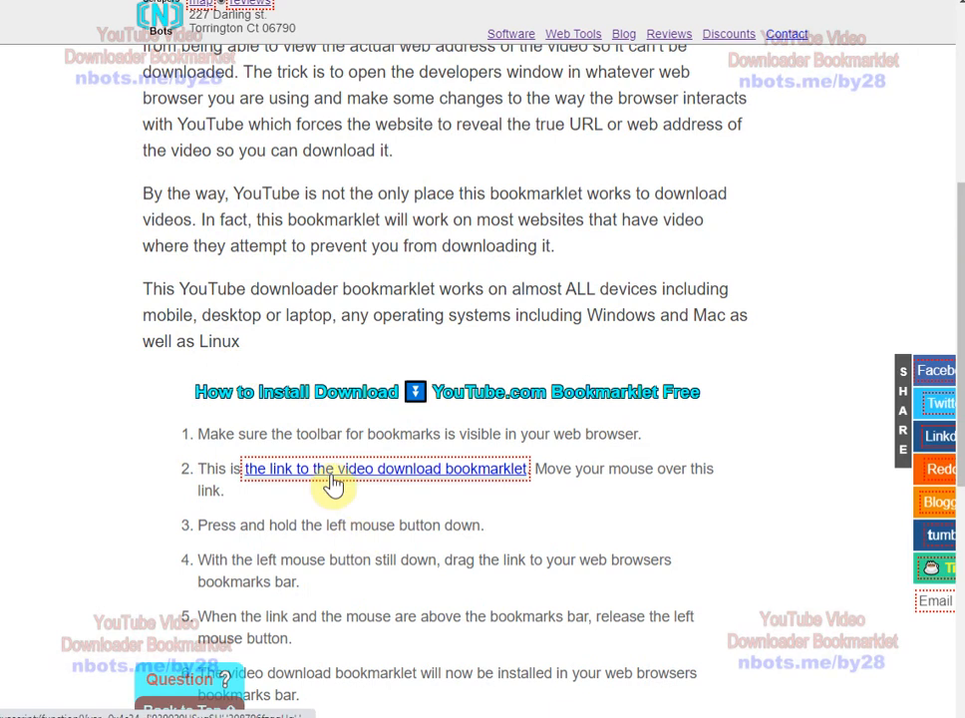
pyautogui.moveTo(386, 469)
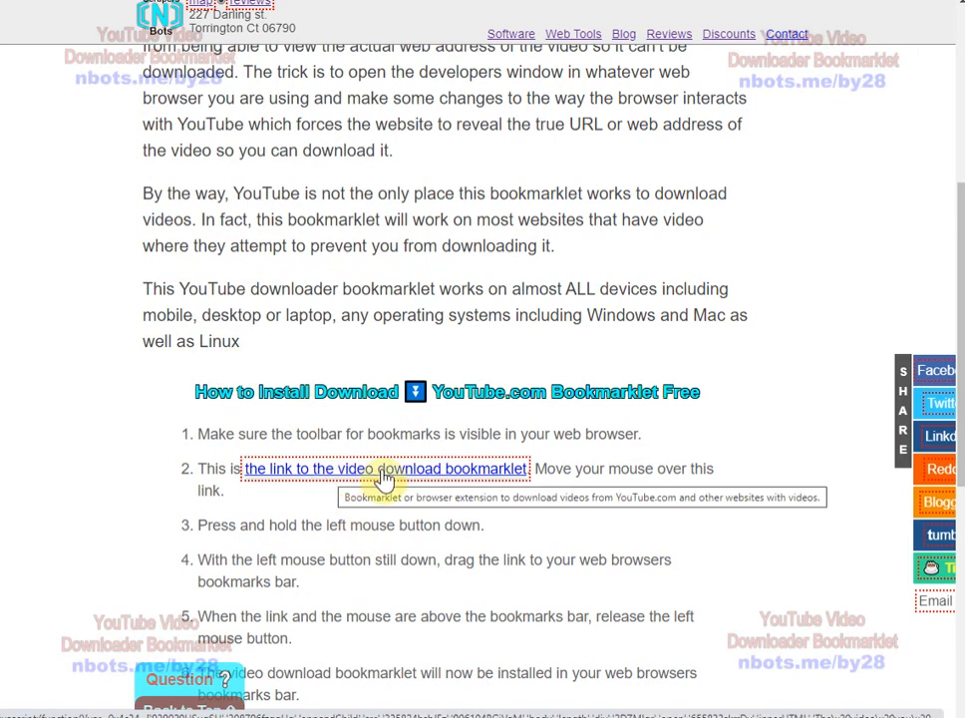
pyautogui.moveTo(387, 468); pyautogui.dragTo(443, 70)
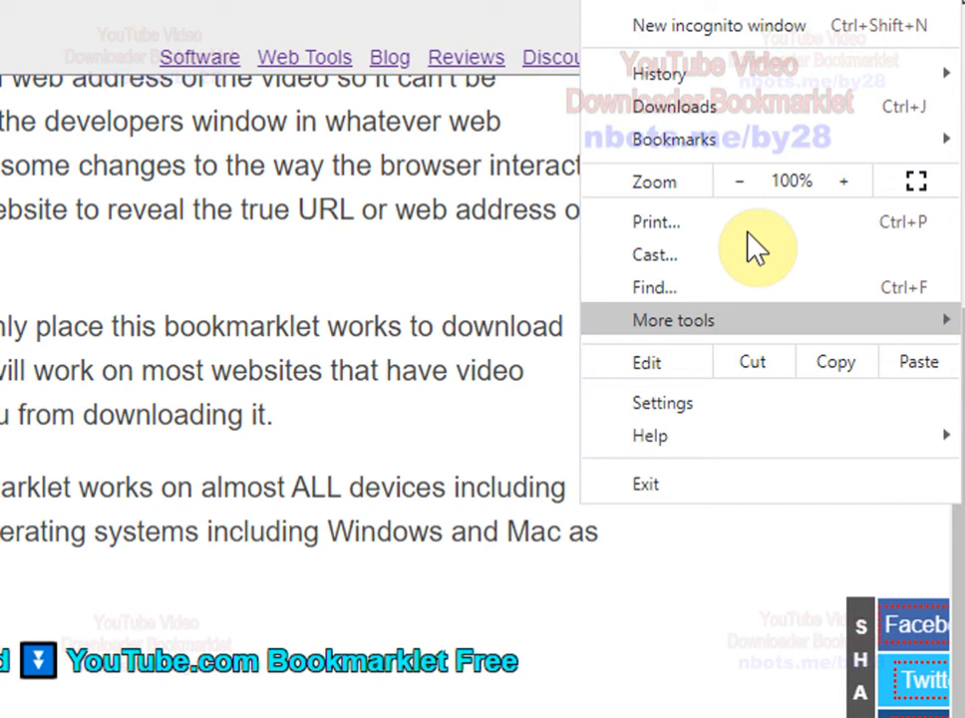
pyautogui.click(675, 138)
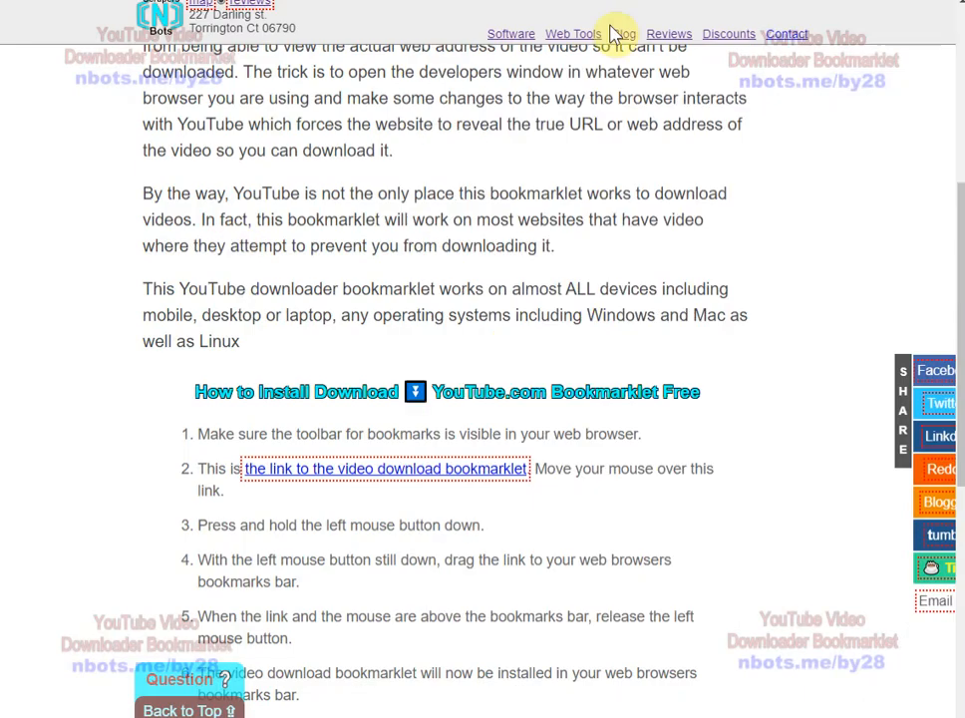
pyautogui.click(572, 33)
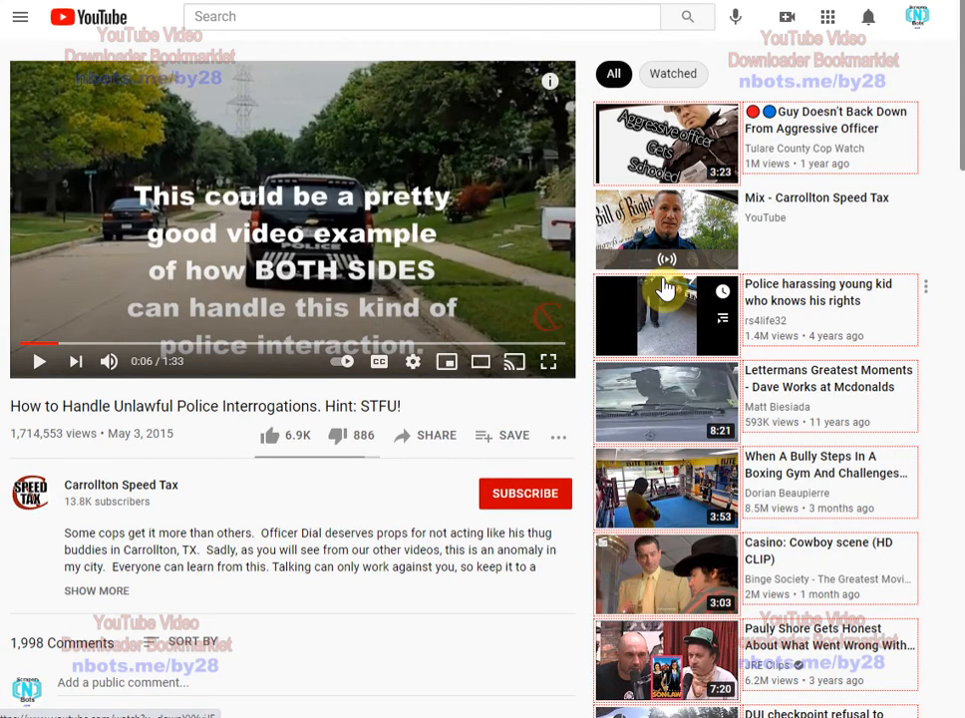
# Step: Emulate an iPhone 6/7/8 in DevTools and run the bookmarklet on the video
pyautogui.press('F12')
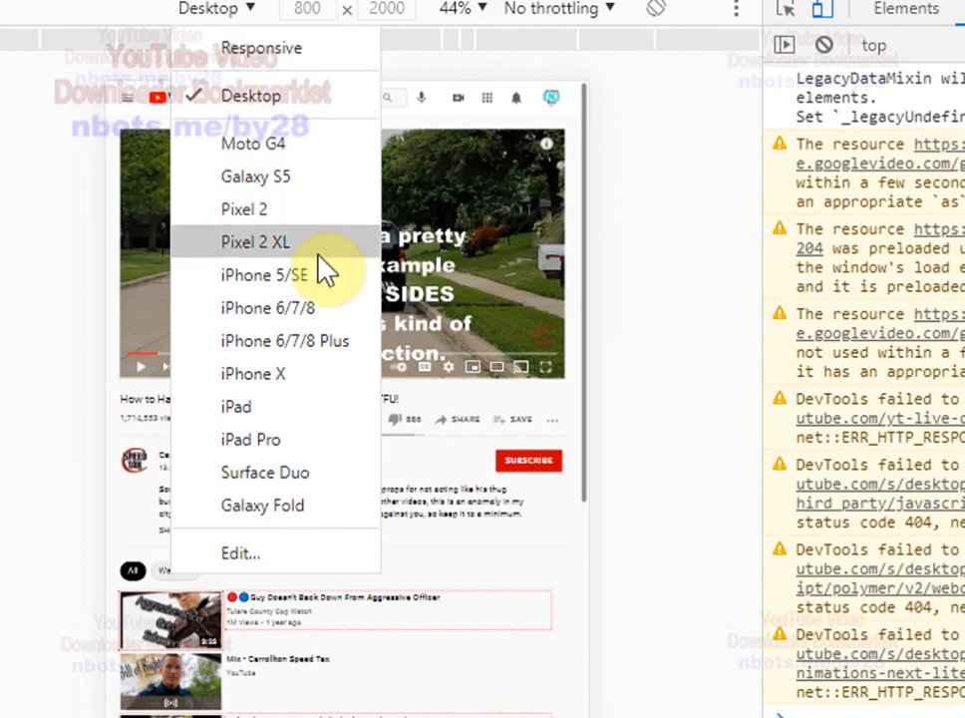
pyautogui.moveTo(254, 373)
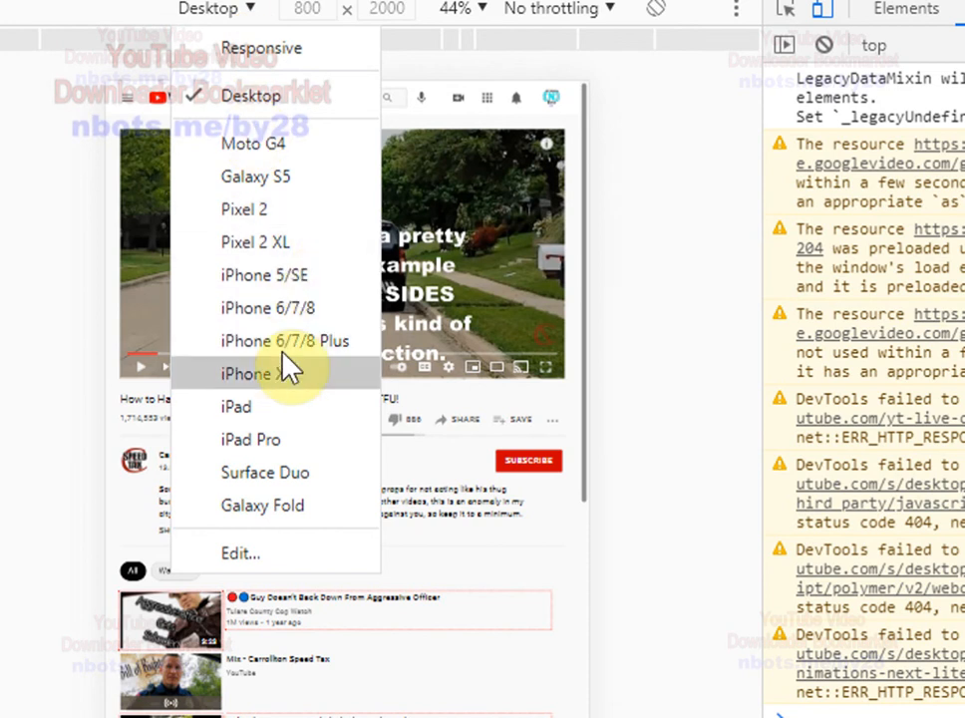
pyautogui.click(267, 308)
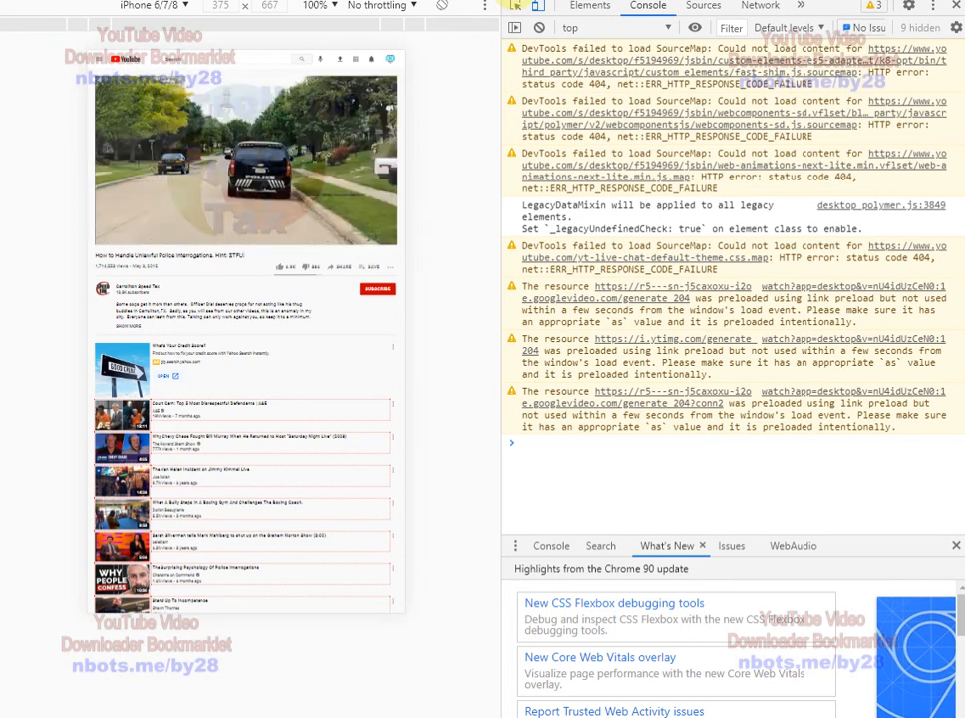
pyautogui.click(540, 27)
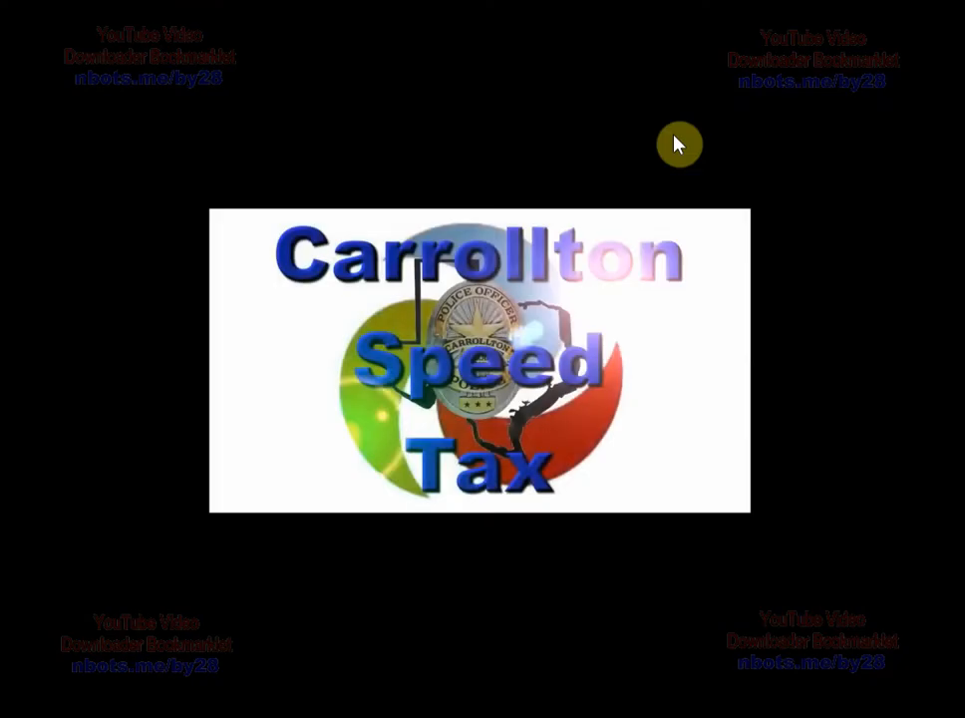
# Step: Save the standalone video through Save video as… as videoplayback.mp4
pyautogui.rightClick(479, 359)
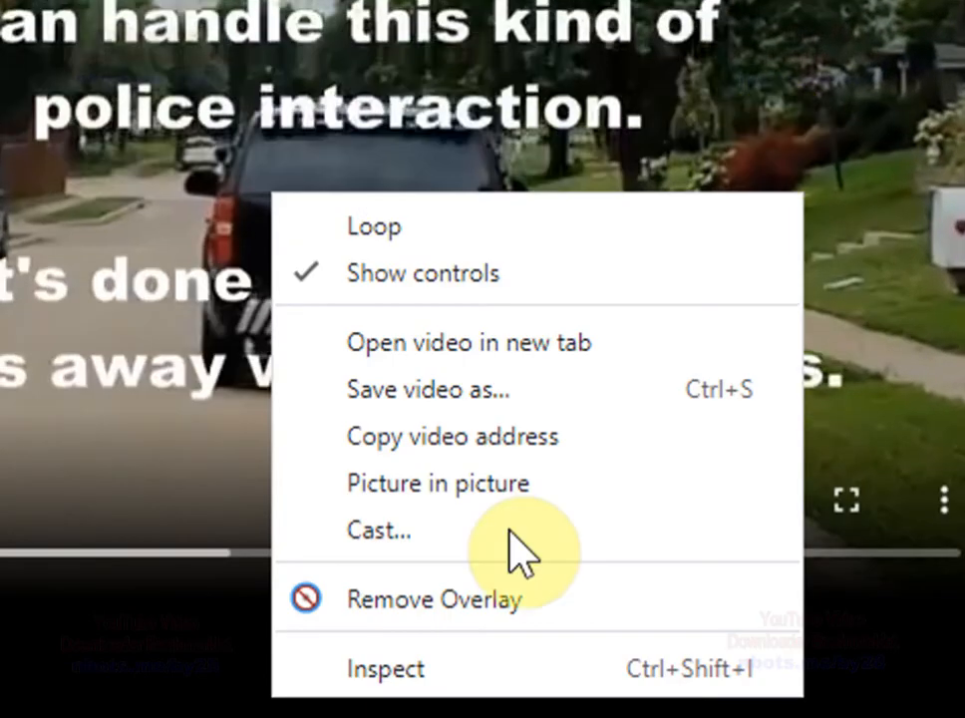
pyautogui.moveTo(443, 403)
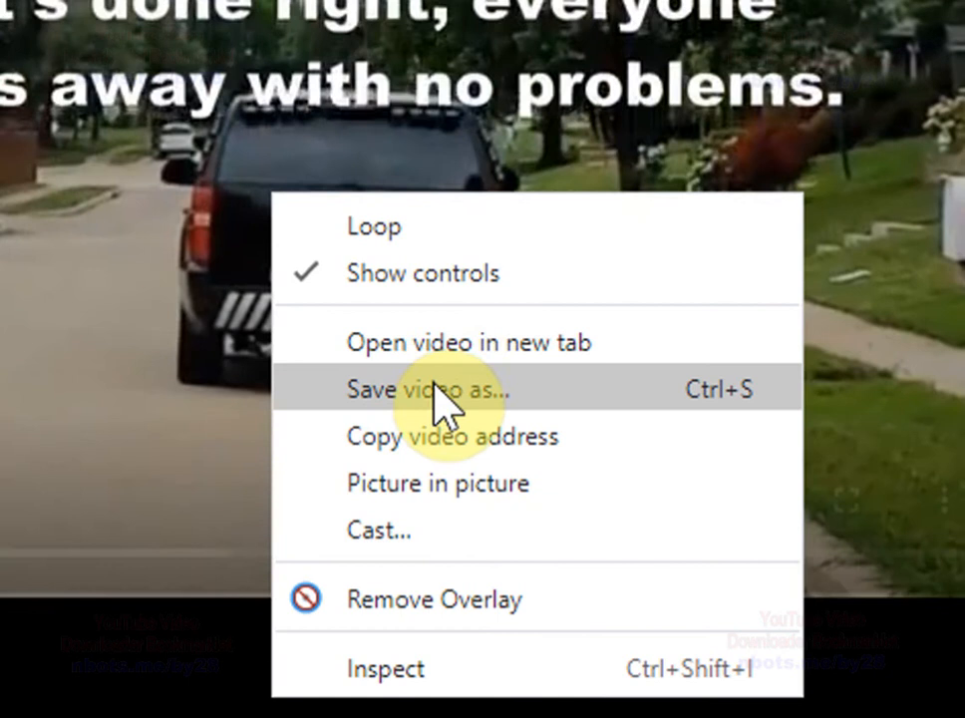
pyautogui.click(427, 389)
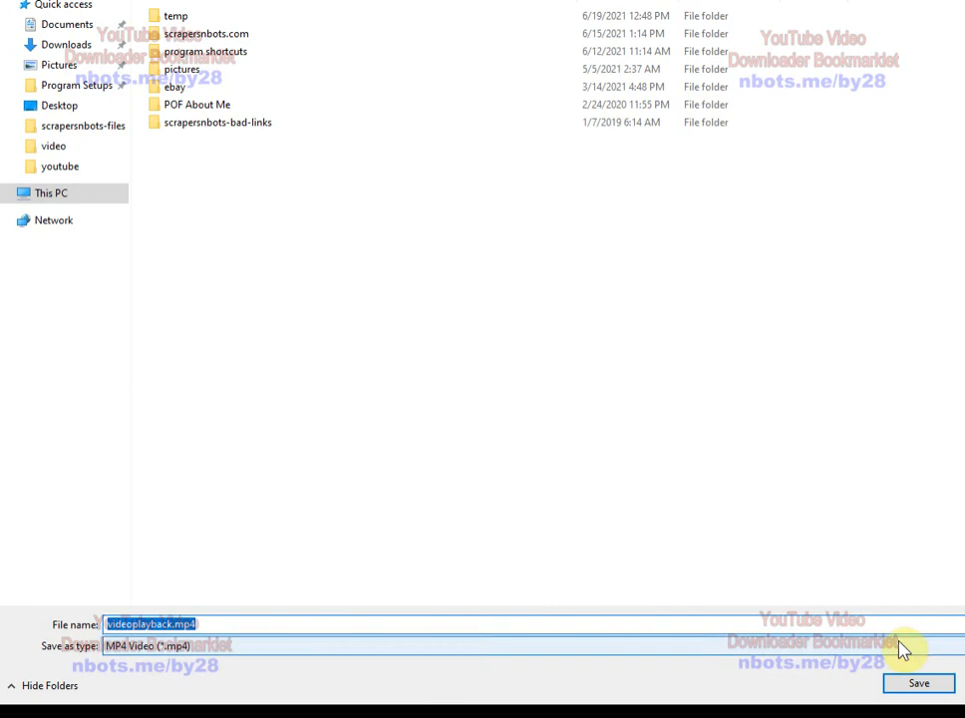
pyautogui.click(917, 683)
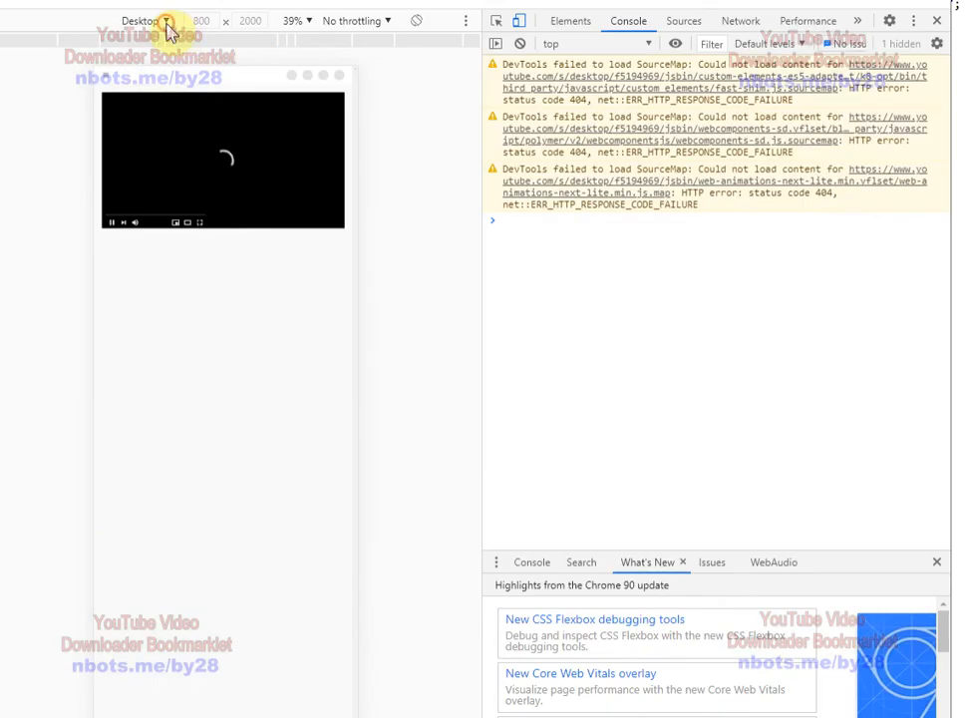
# Step: Re-select iPhone 6/7/8 emulation and bring up the playing video's options list
pyautogui.click(146, 20)
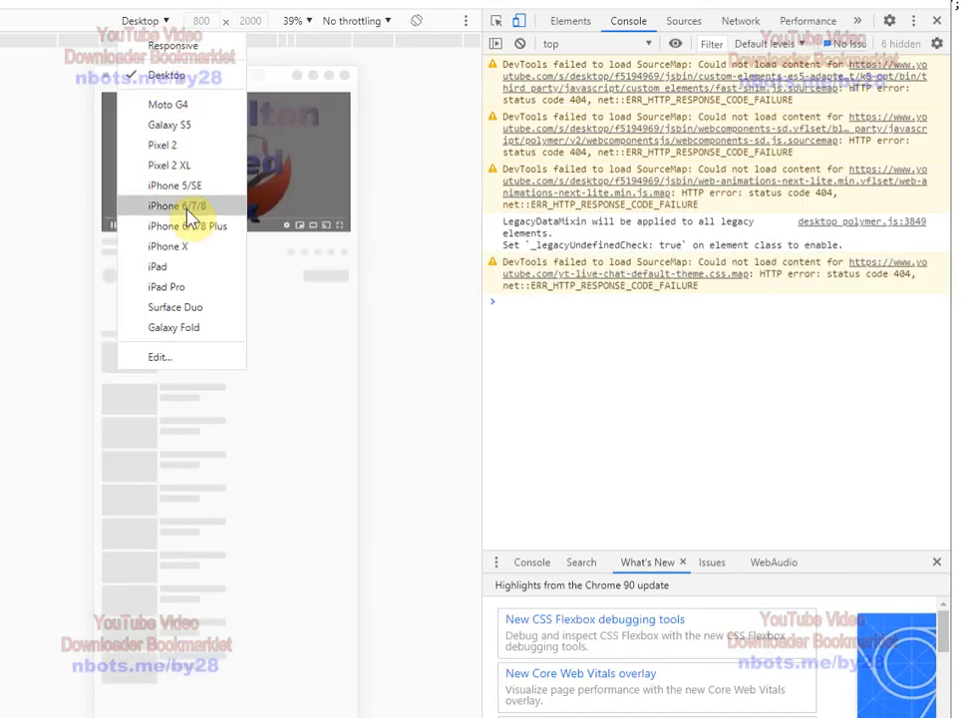
pyautogui.click(167, 205)
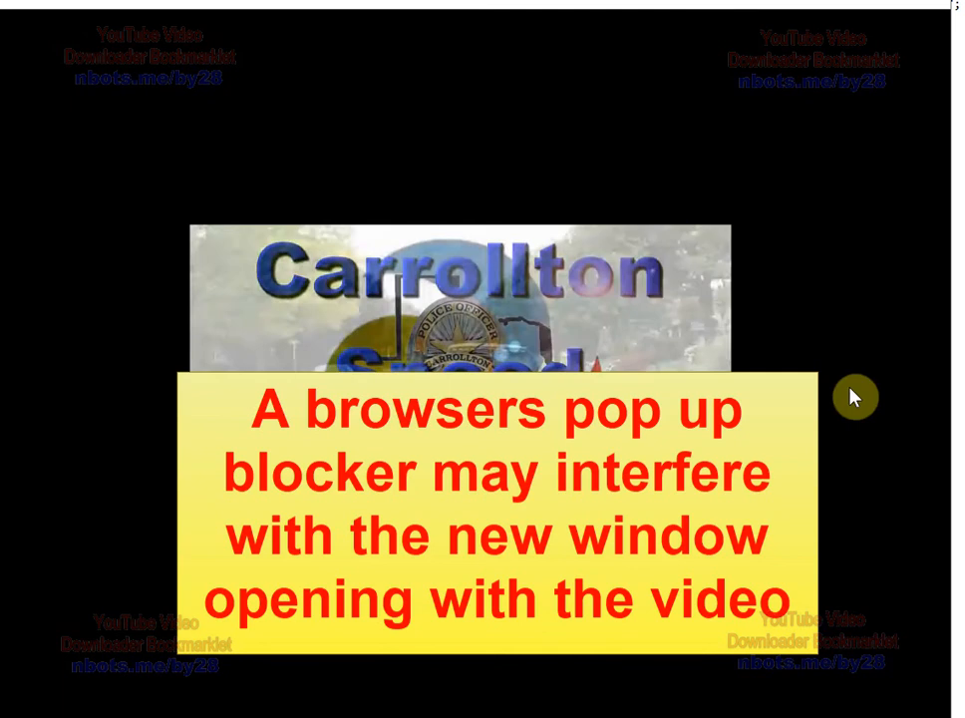
pyautogui.rightClick(613, 374)
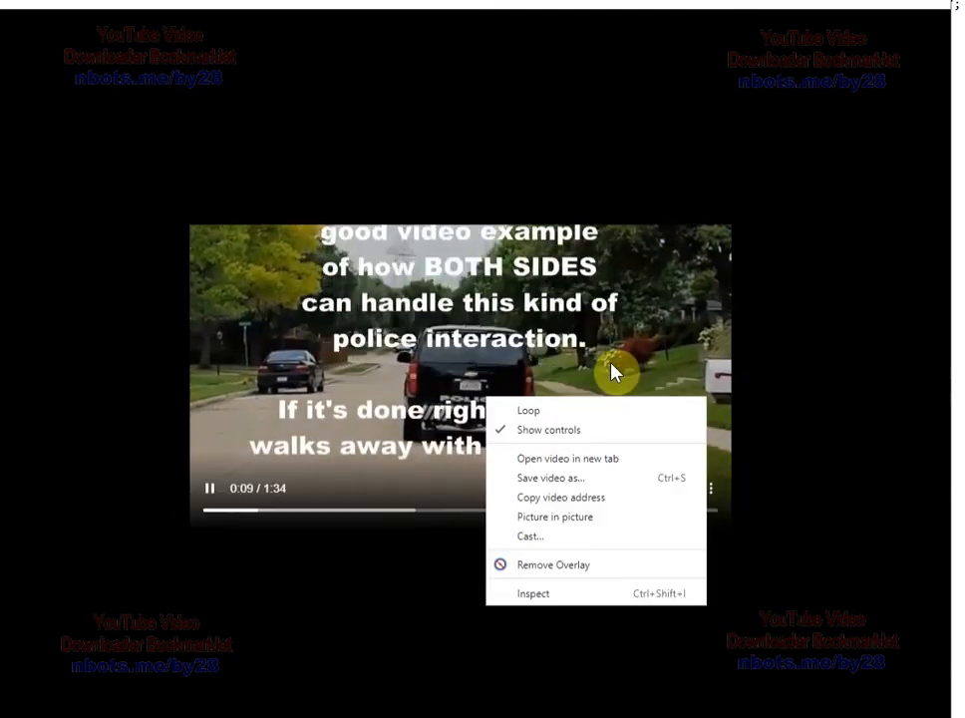